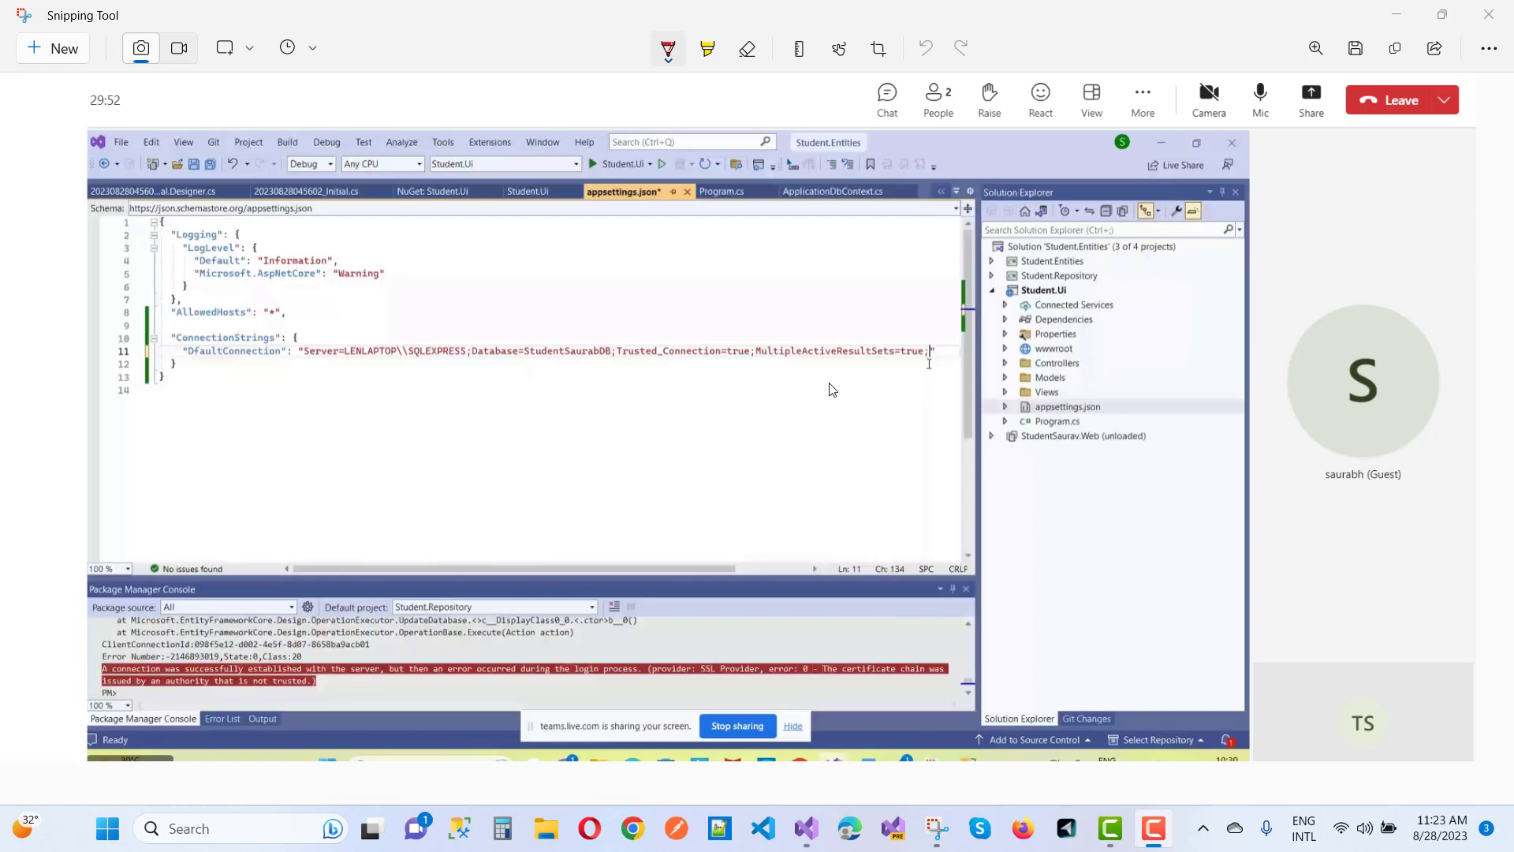
pyautogui.moveTo(349, 616)
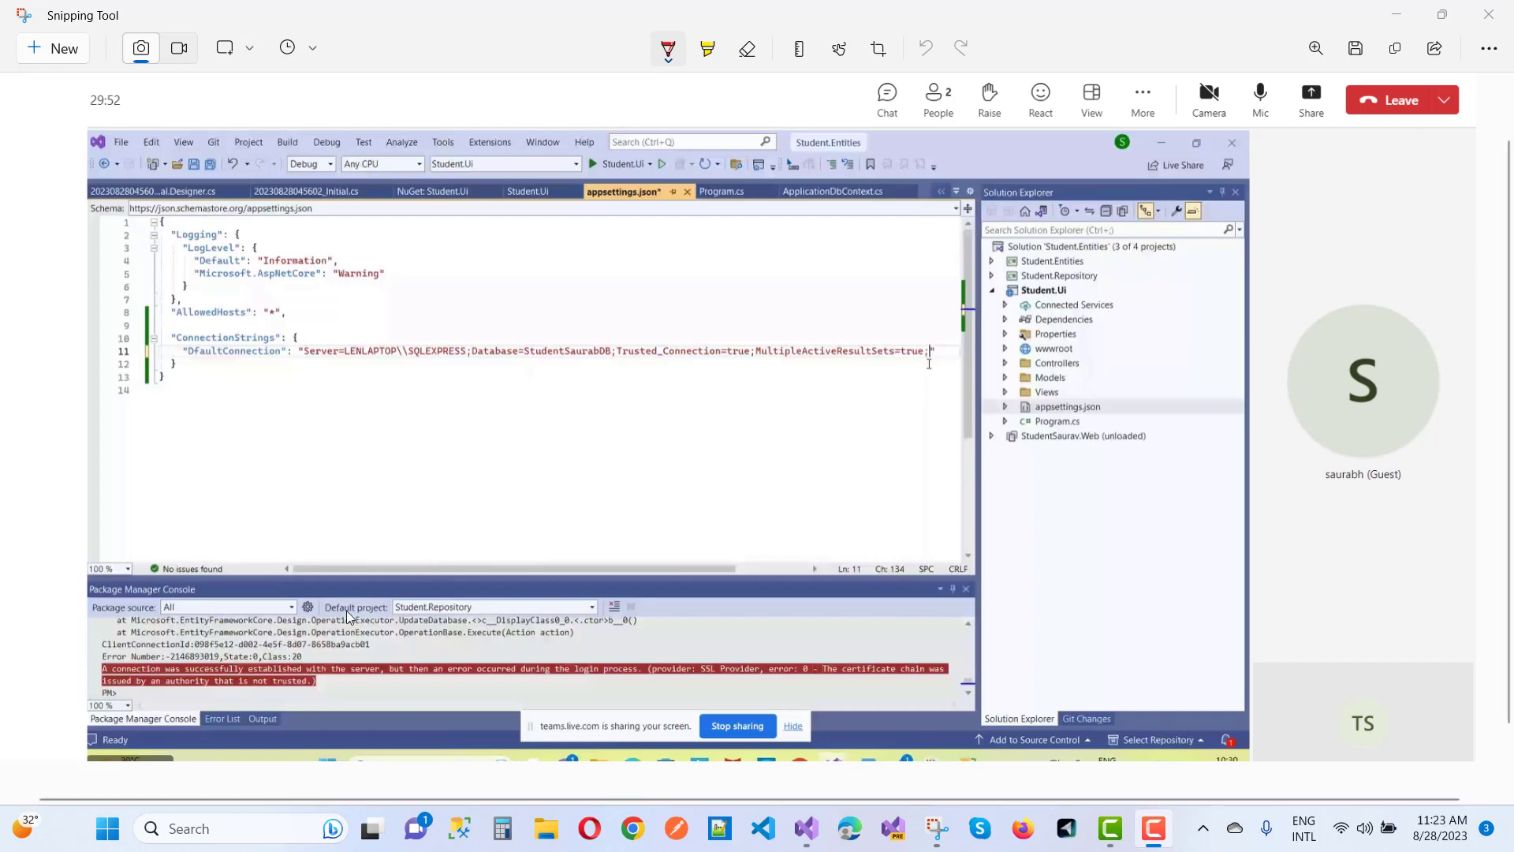
pyautogui.moveTo(113, 681)
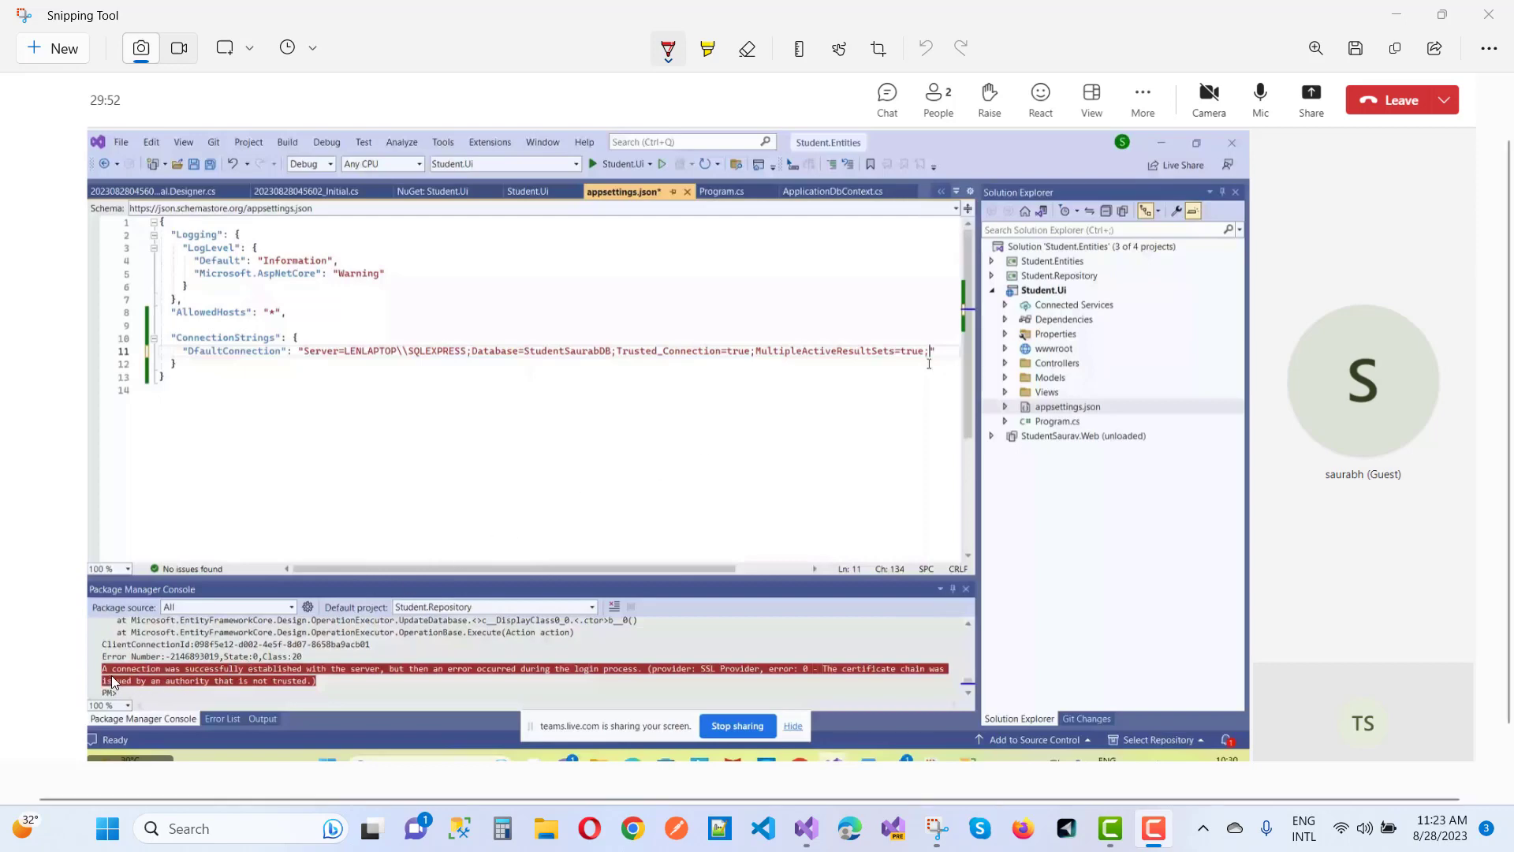
pyautogui.moveTo(159, 680)
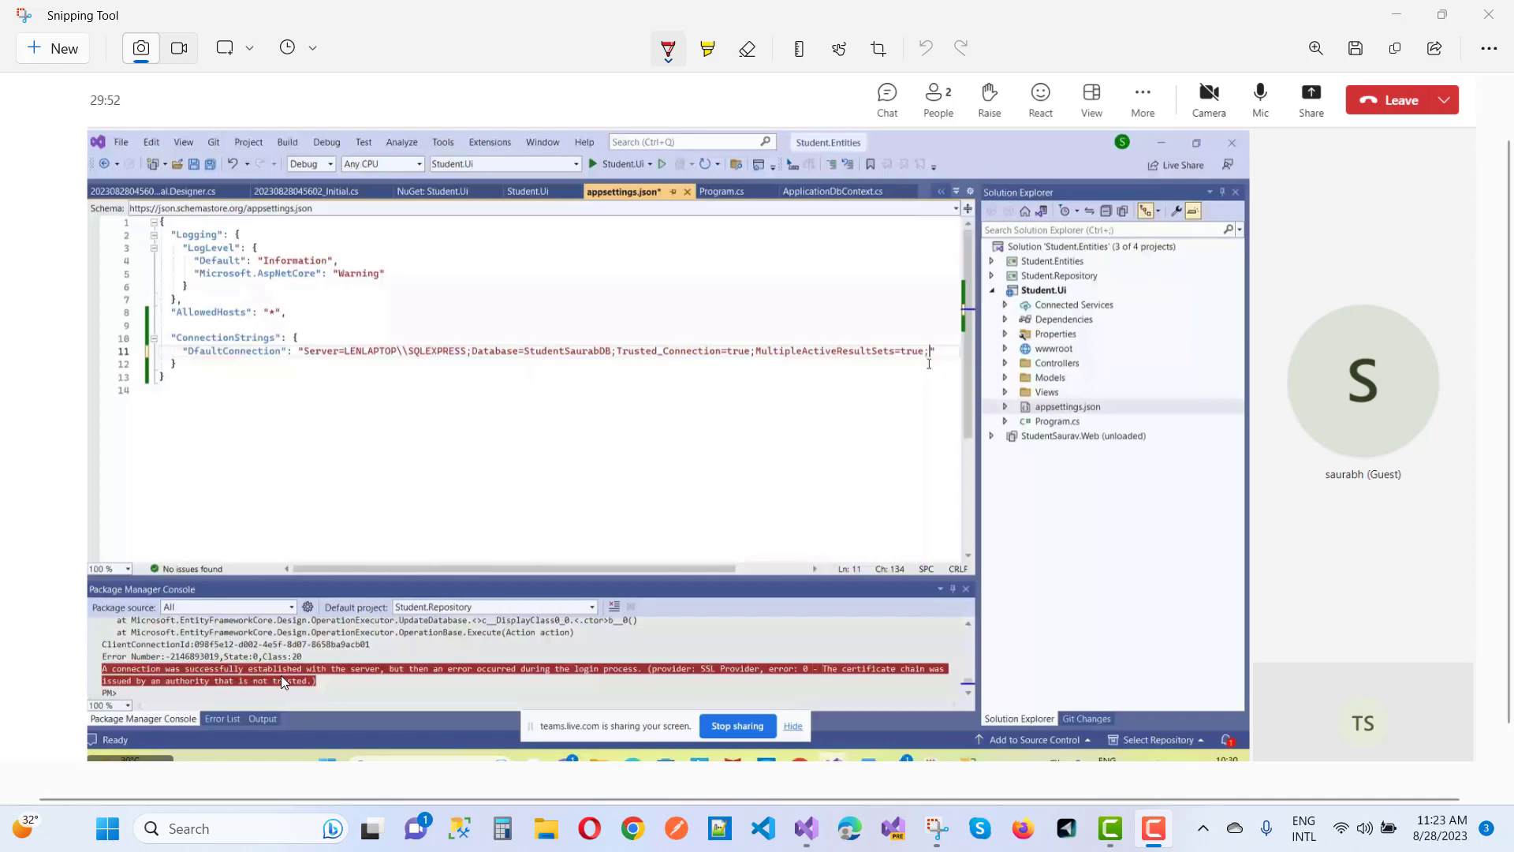
pyautogui.moveTo(434, 683)
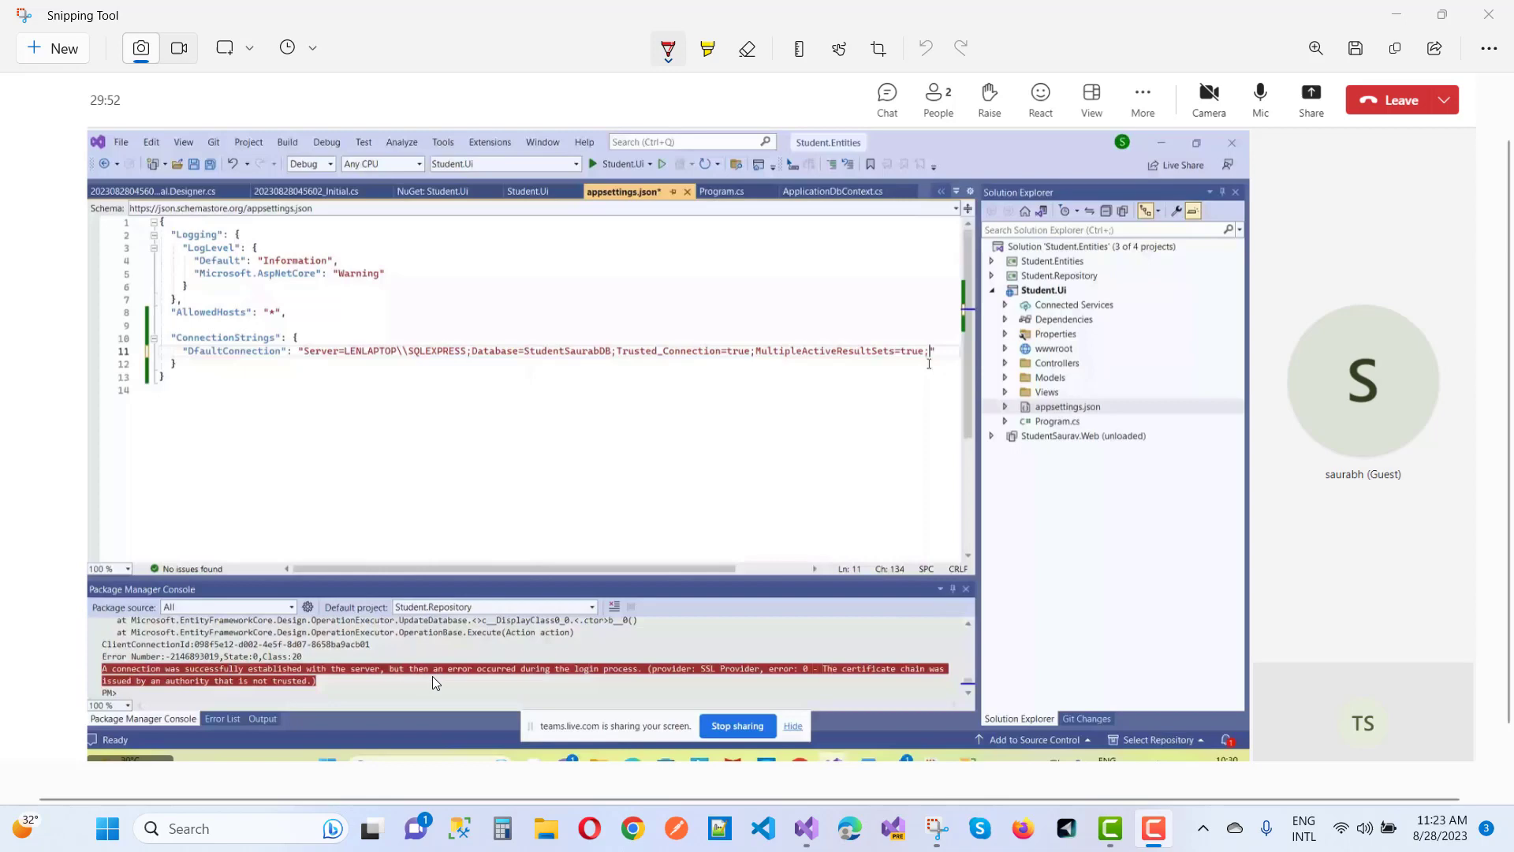
pyautogui.moveTo(584, 678)
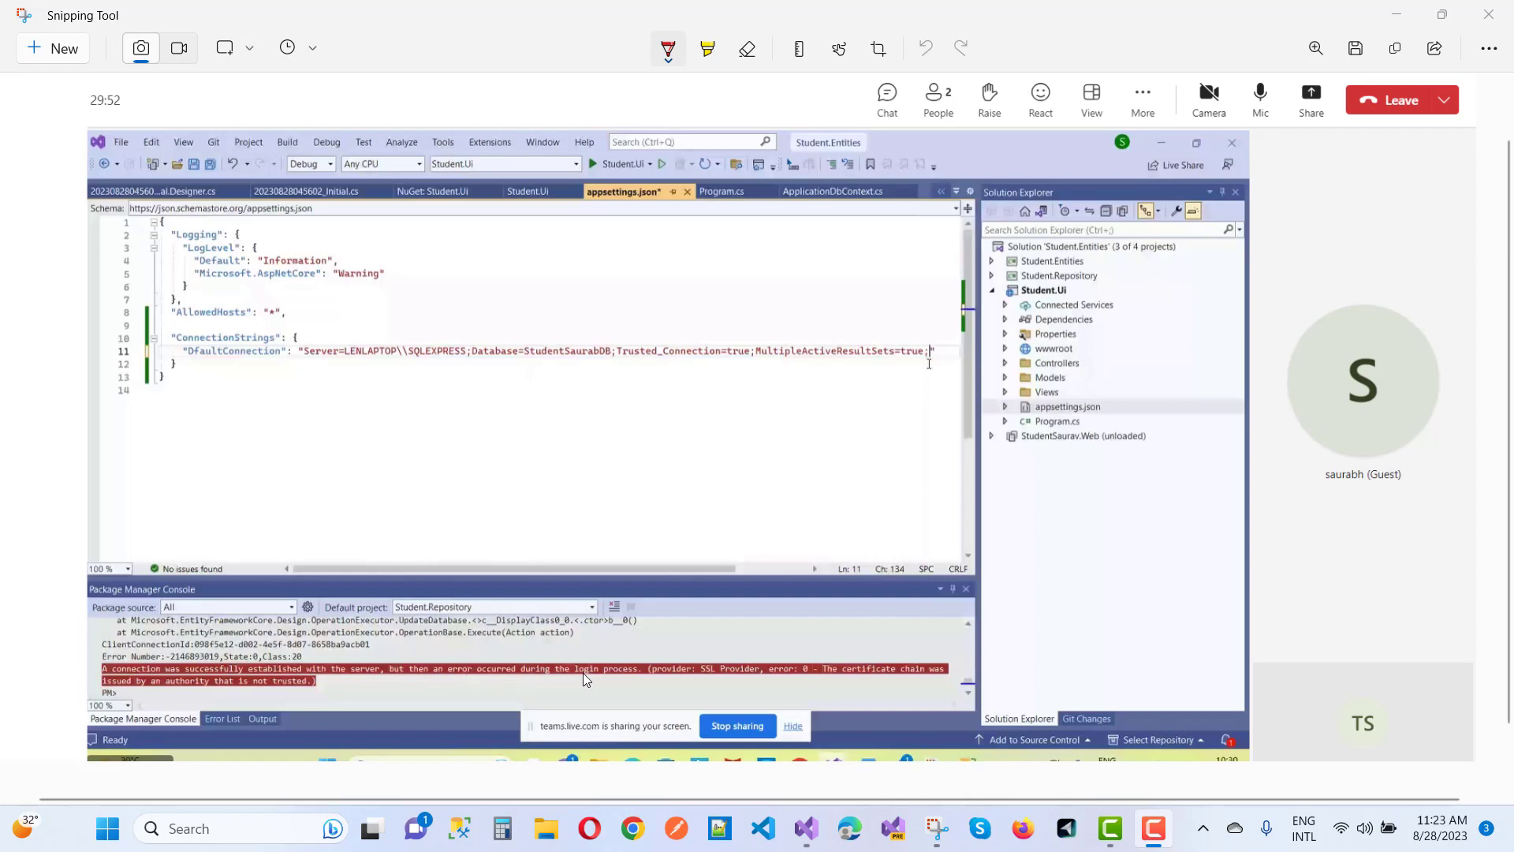
pyautogui.moveTo(707, 676)
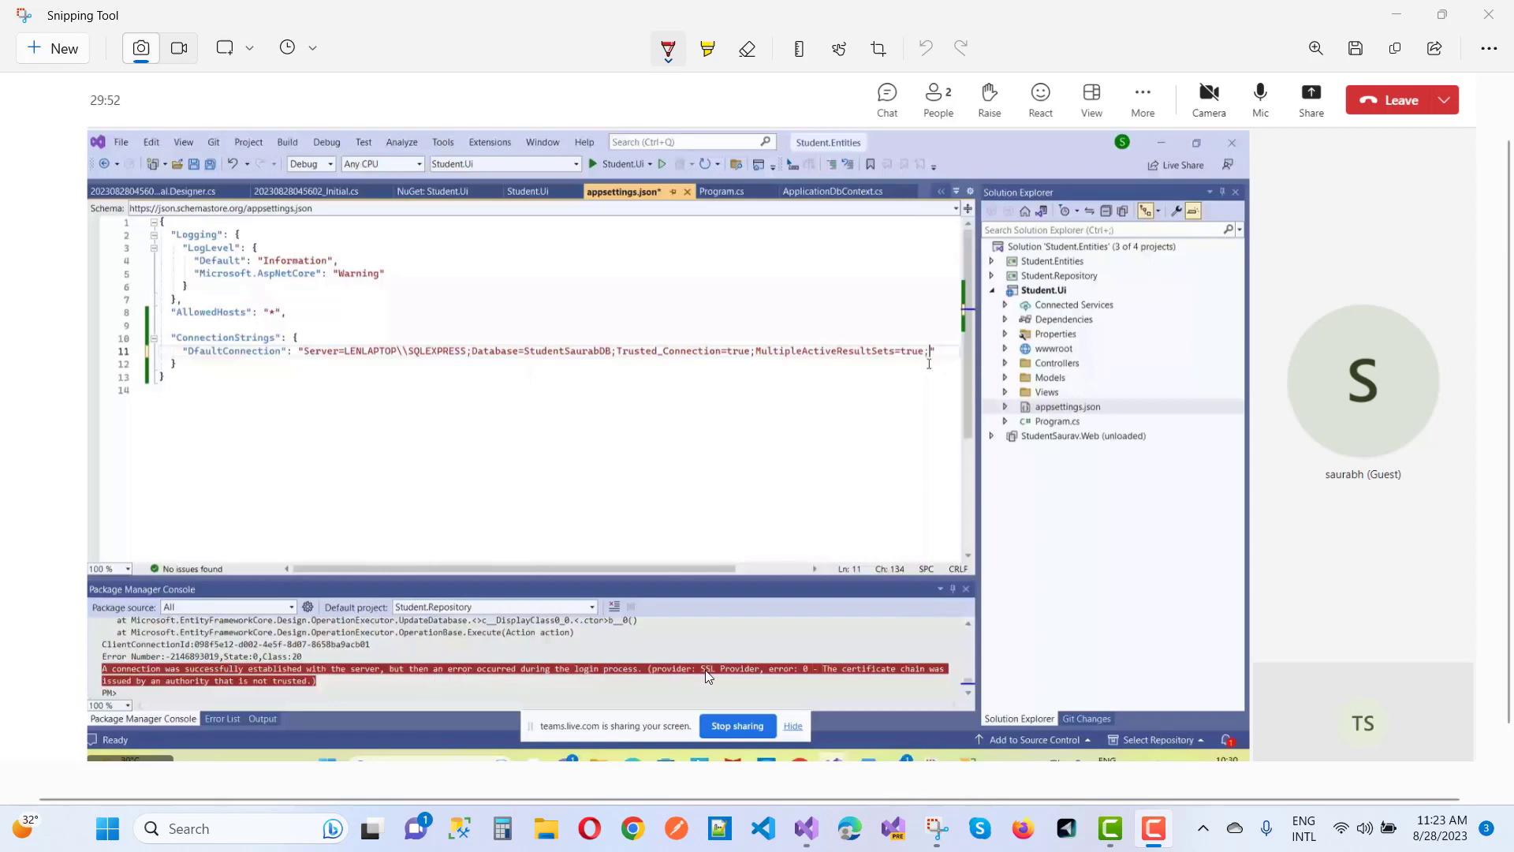
pyautogui.moveTo(812, 679)
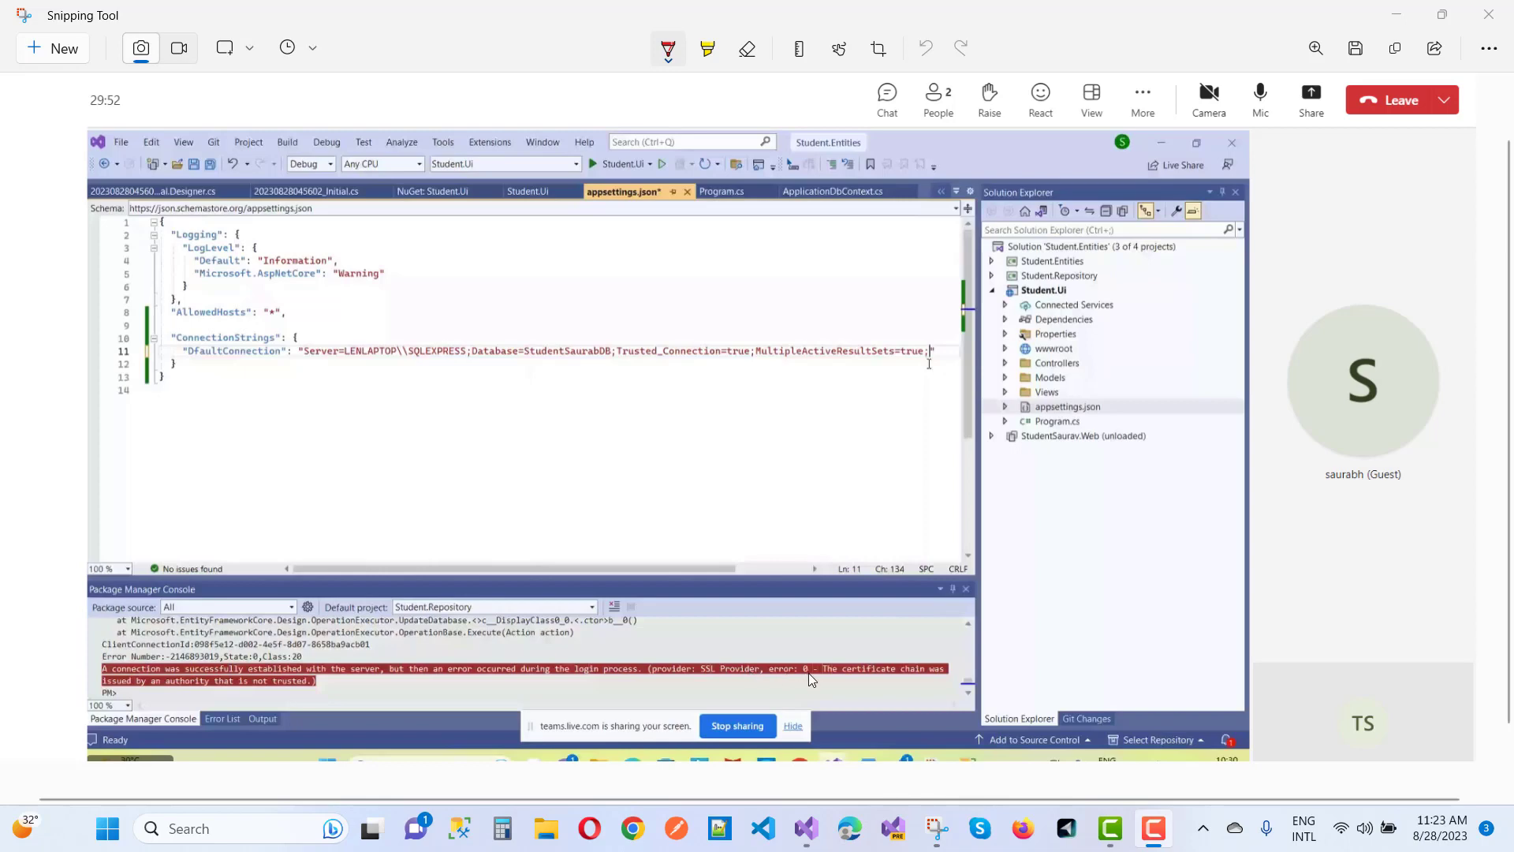
pyautogui.moveTo(650, 649)
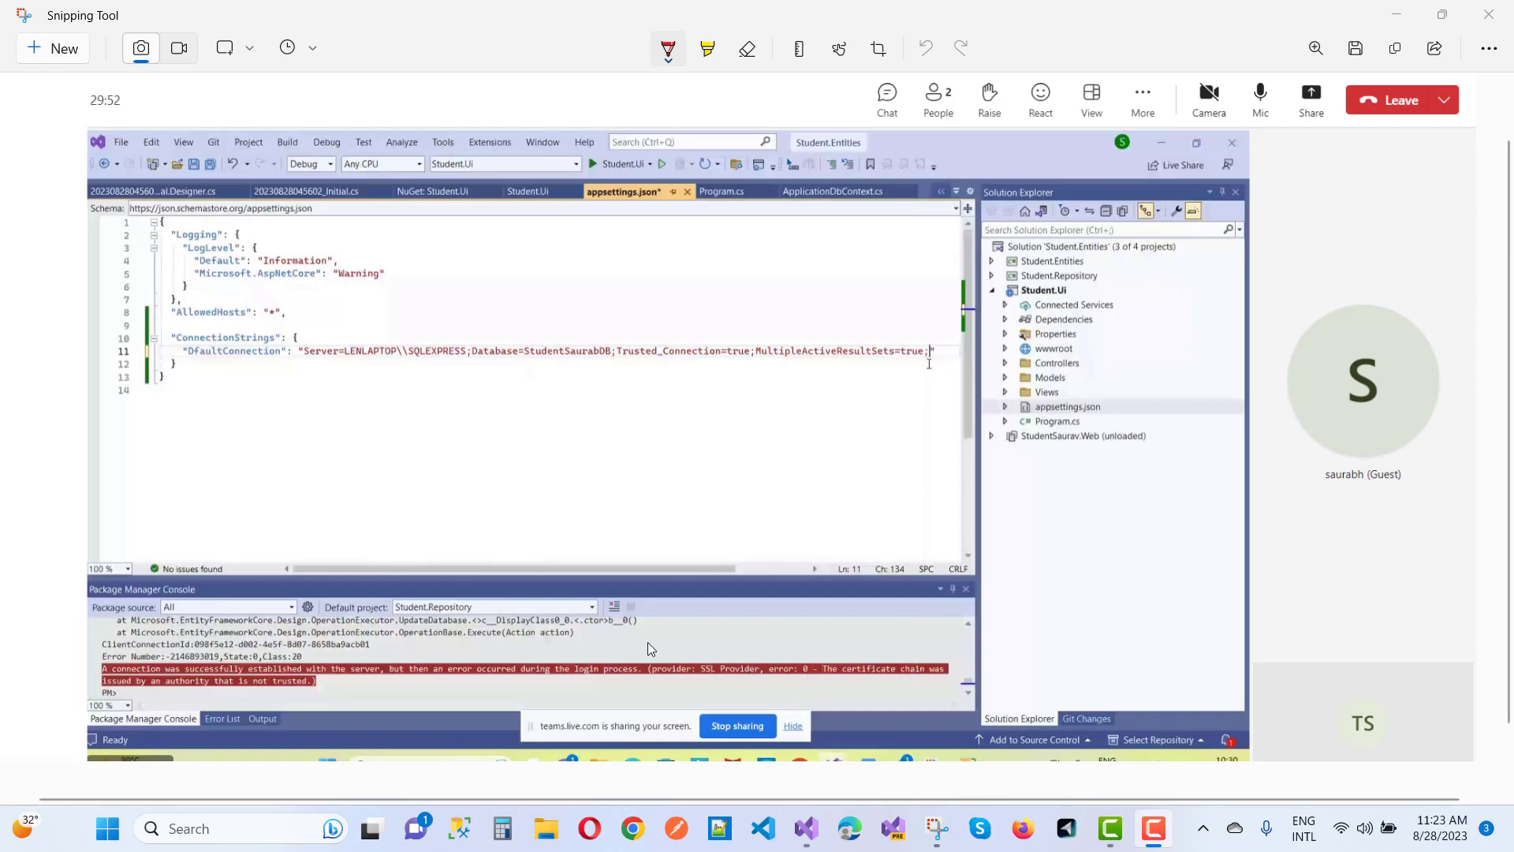
pyautogui.moveTo(227, 700)
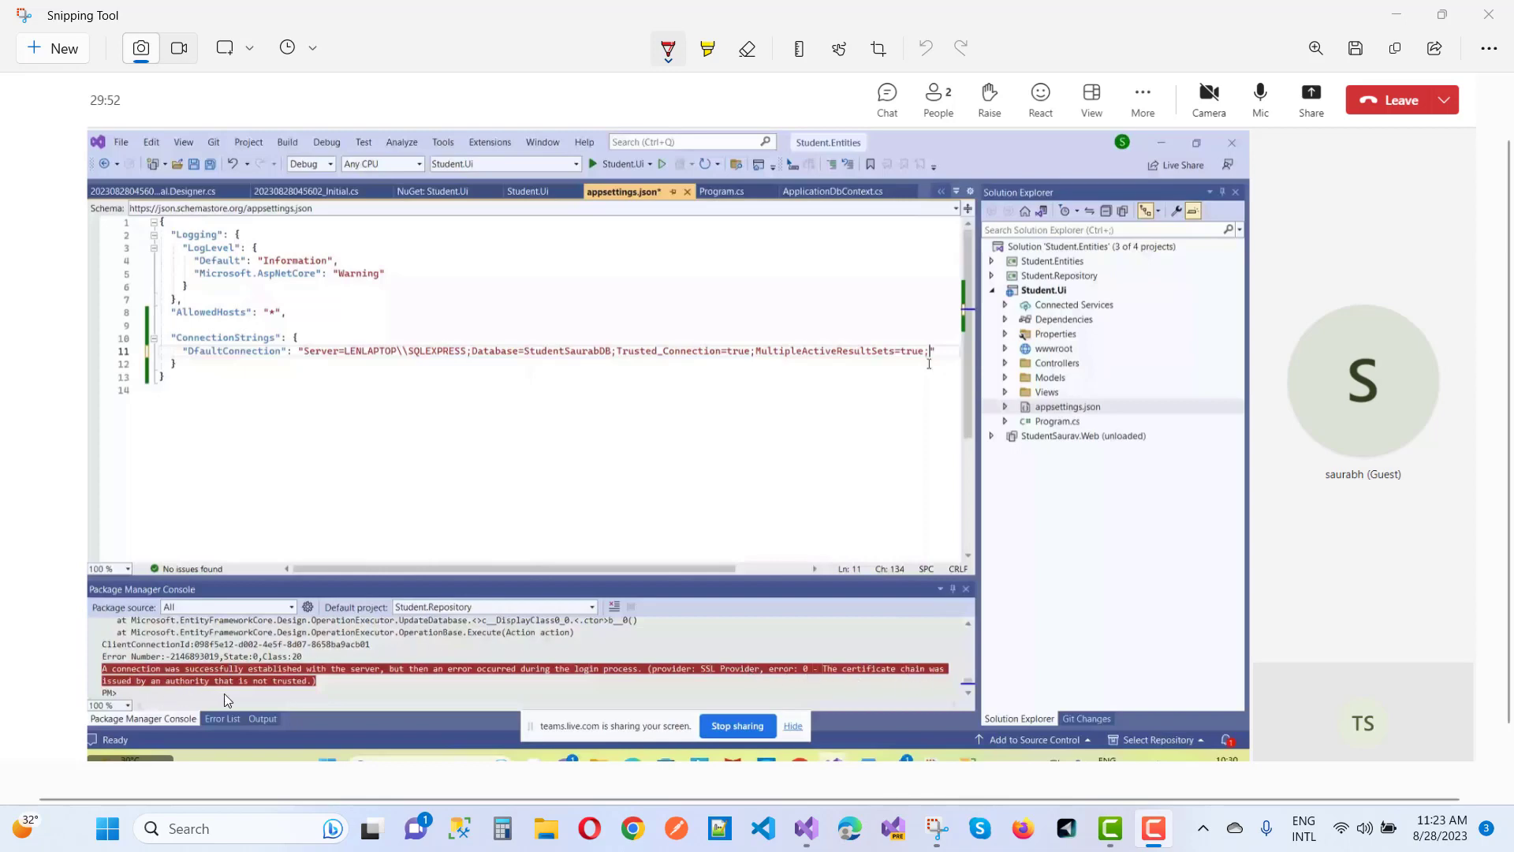
pyautogui.moveTo(316, 697)
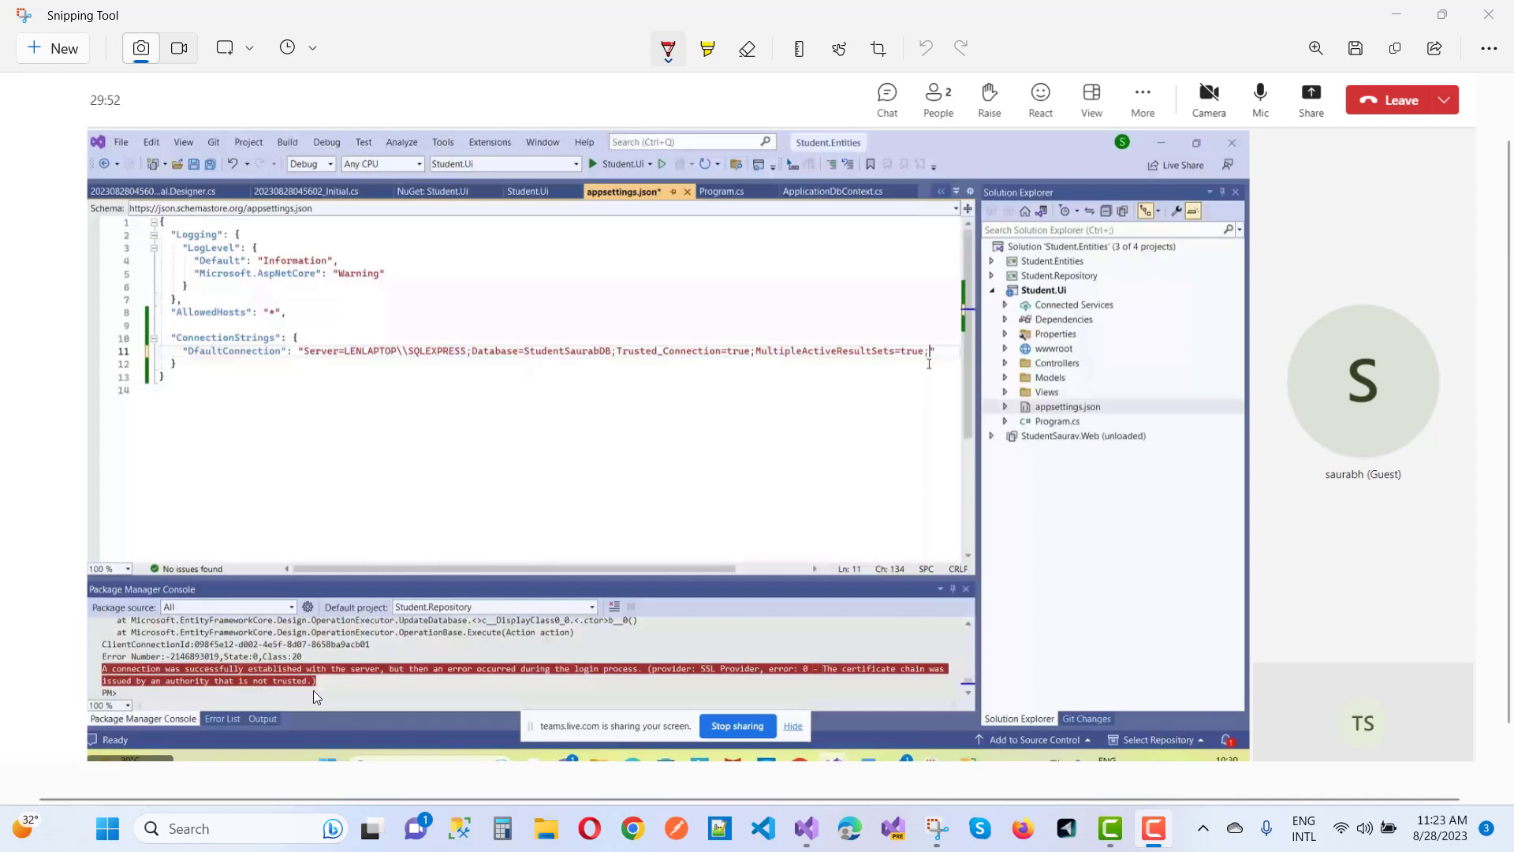
pyautogui.moveTo(671, 610)
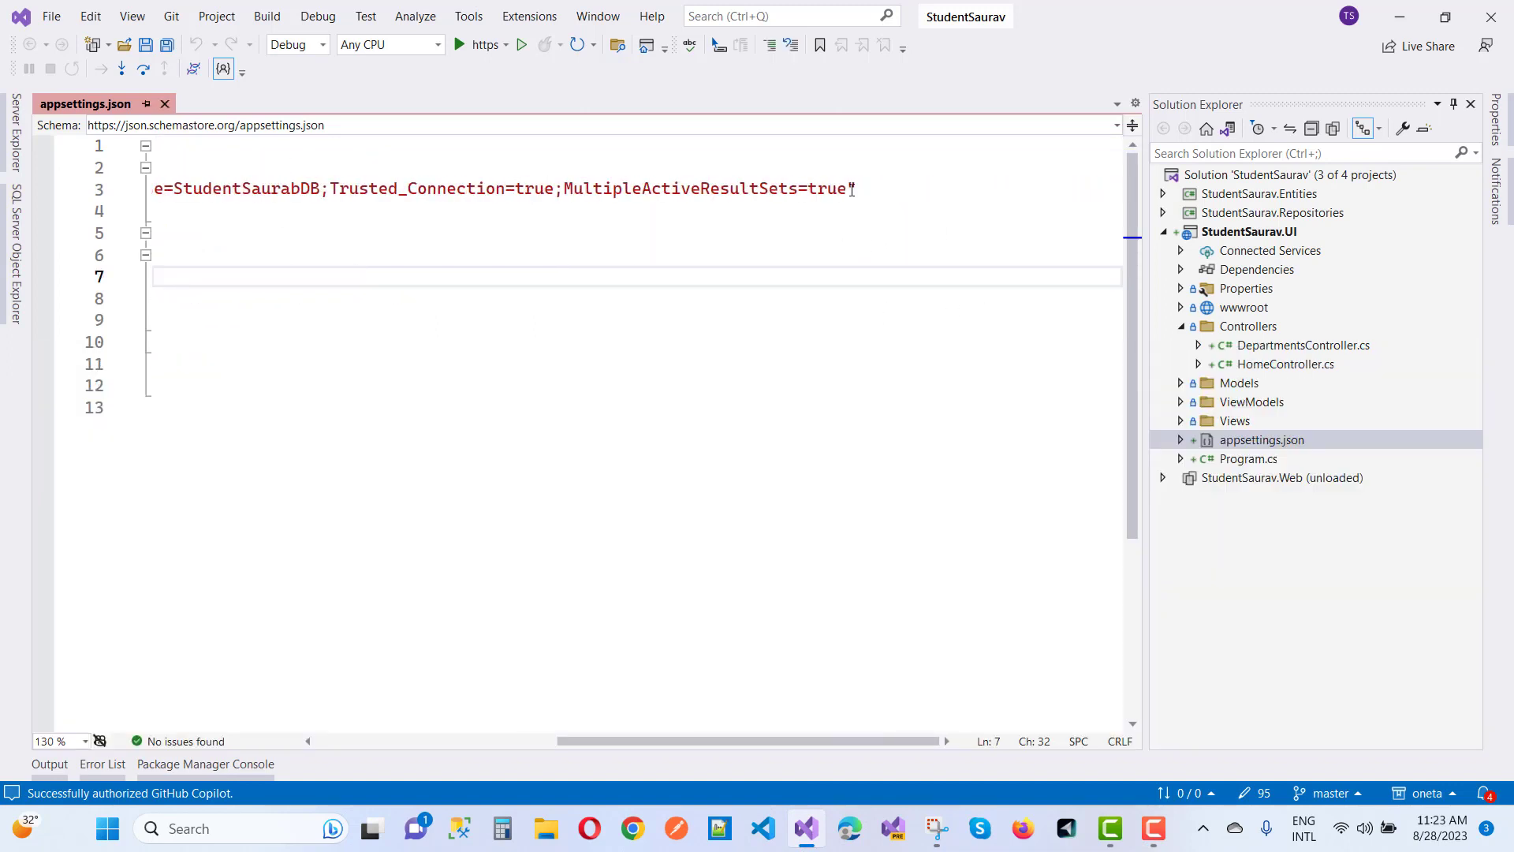
# Step: Place the cursor at the end of the DefaultConnection string in appsettings.json
pyautogui.click(852, 188)
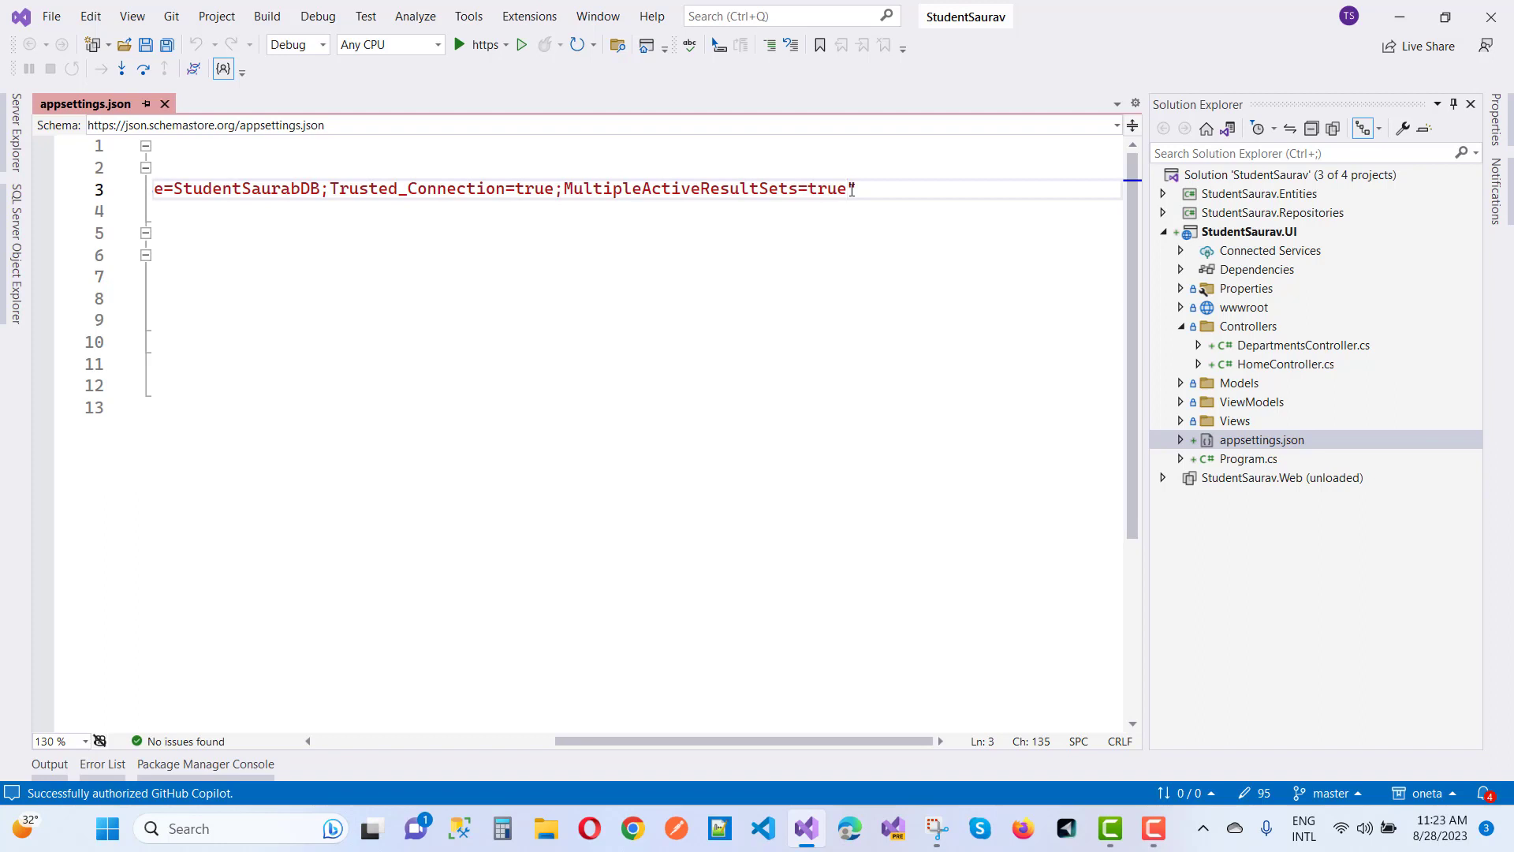
# Step: Append TrustServercertificate=true after MultipleActiveResultSets=true in the connection string
pyautogui.write('"')
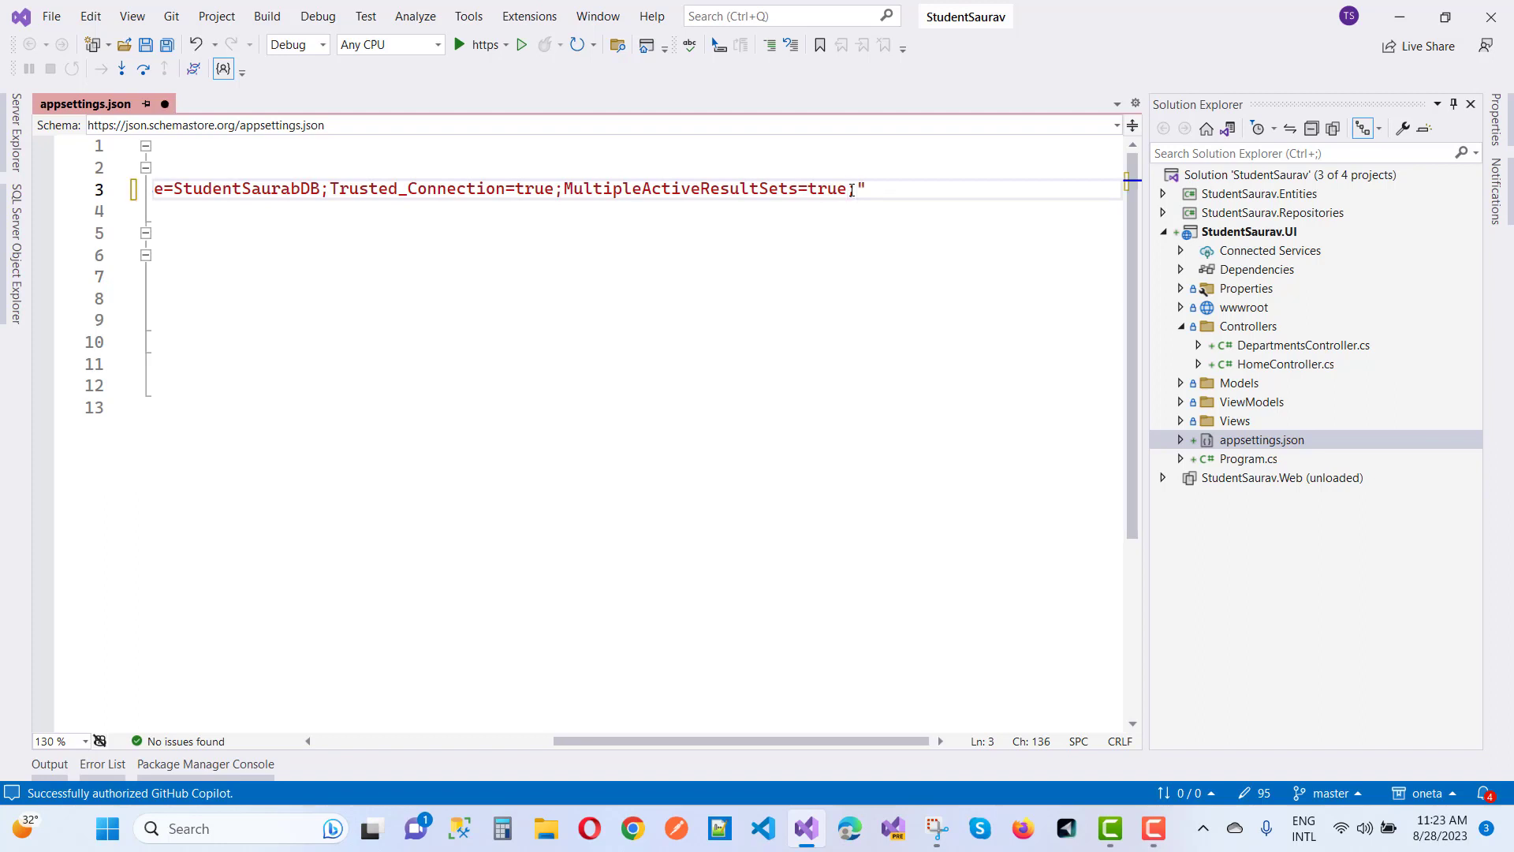
pyautogui.write('Tr')
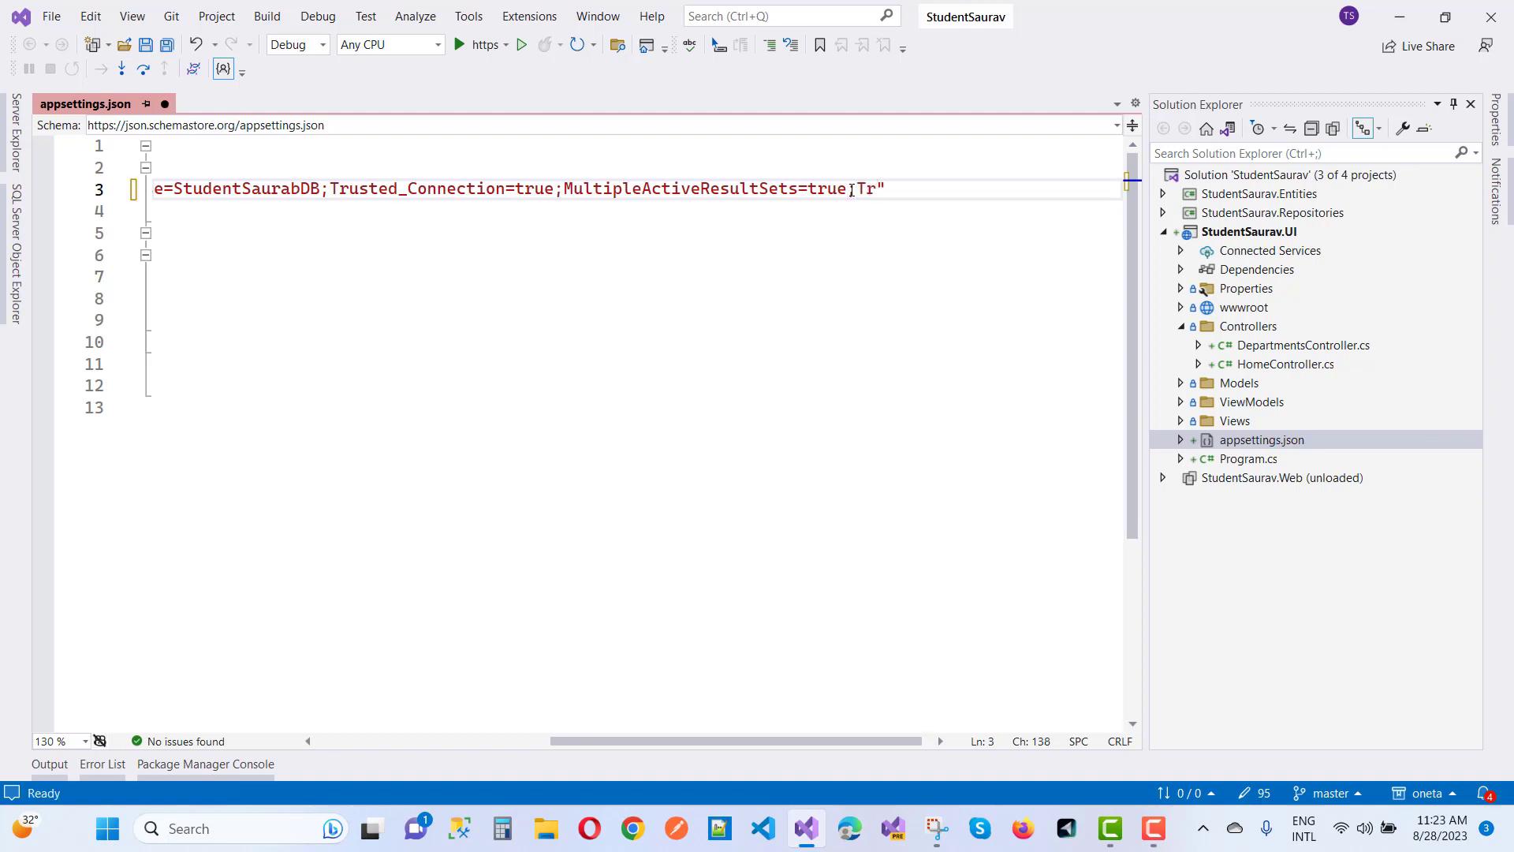
pyautogui.write('ust')
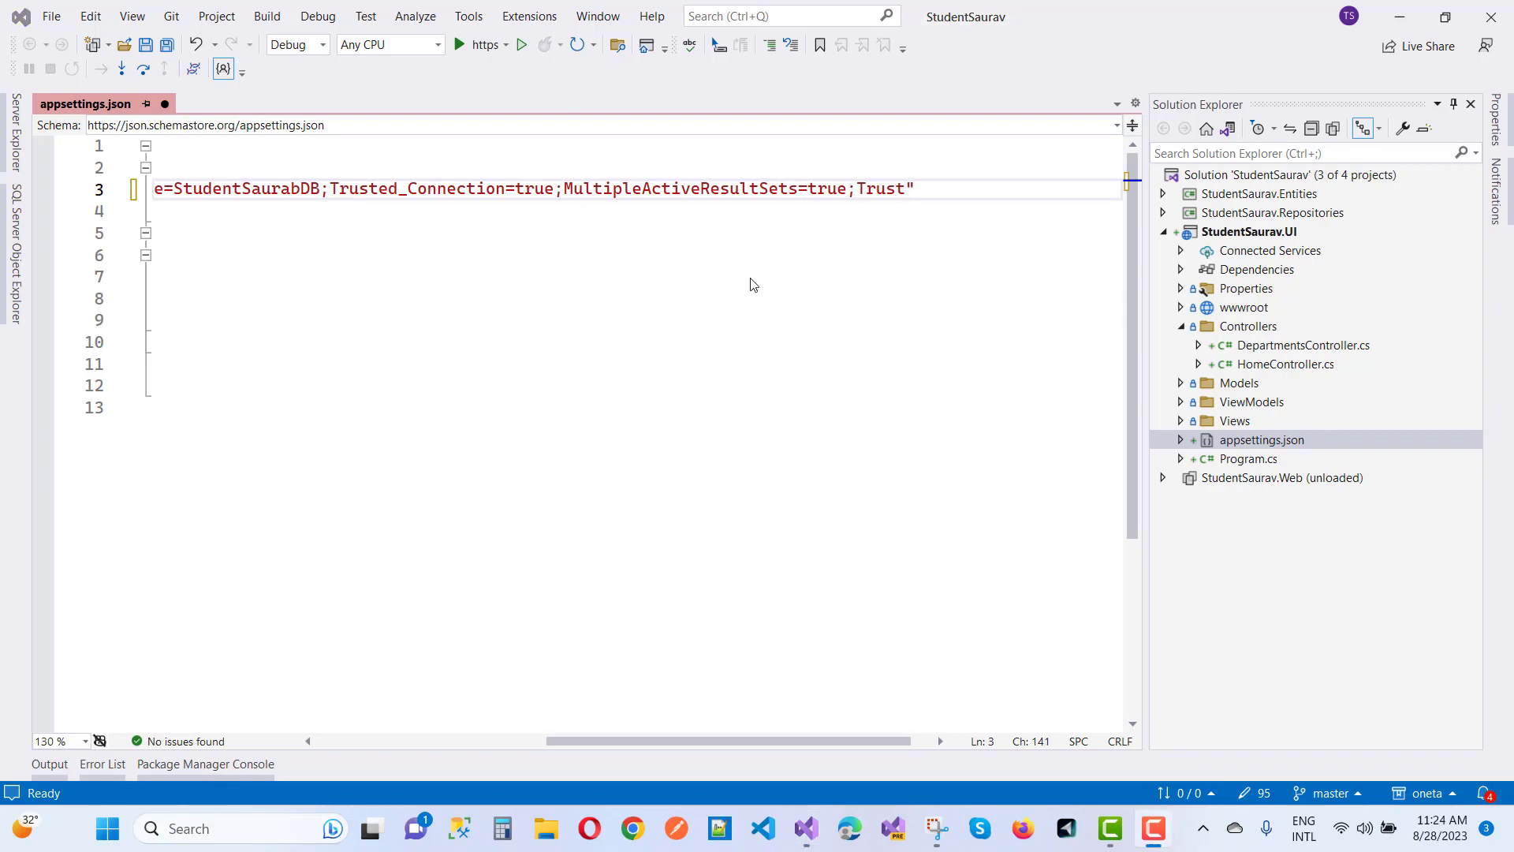
pyautogui.moveTo(903, 193)
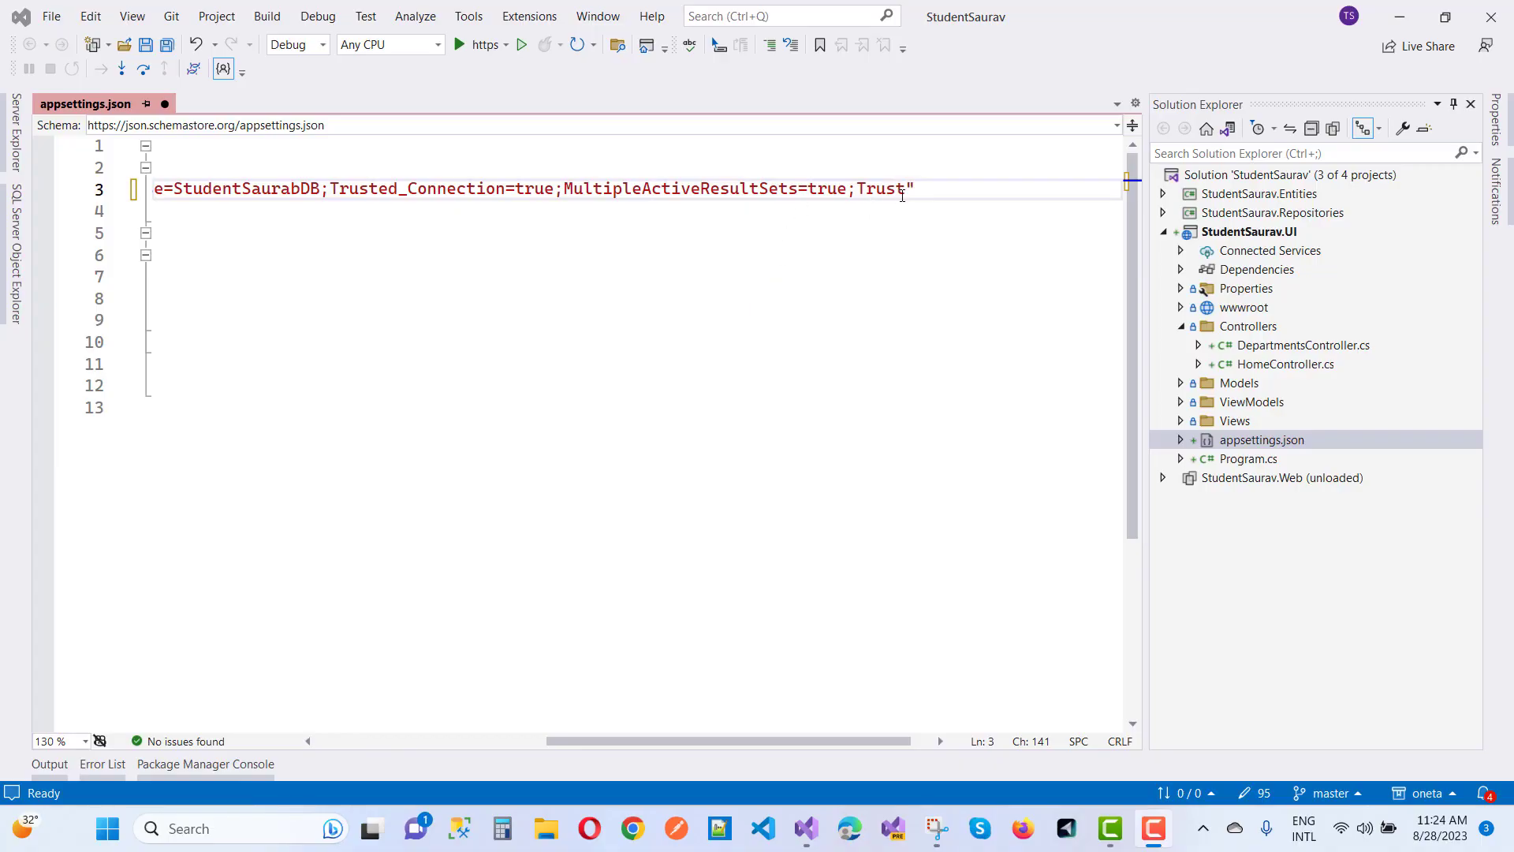
pyautogui.write('Ser')
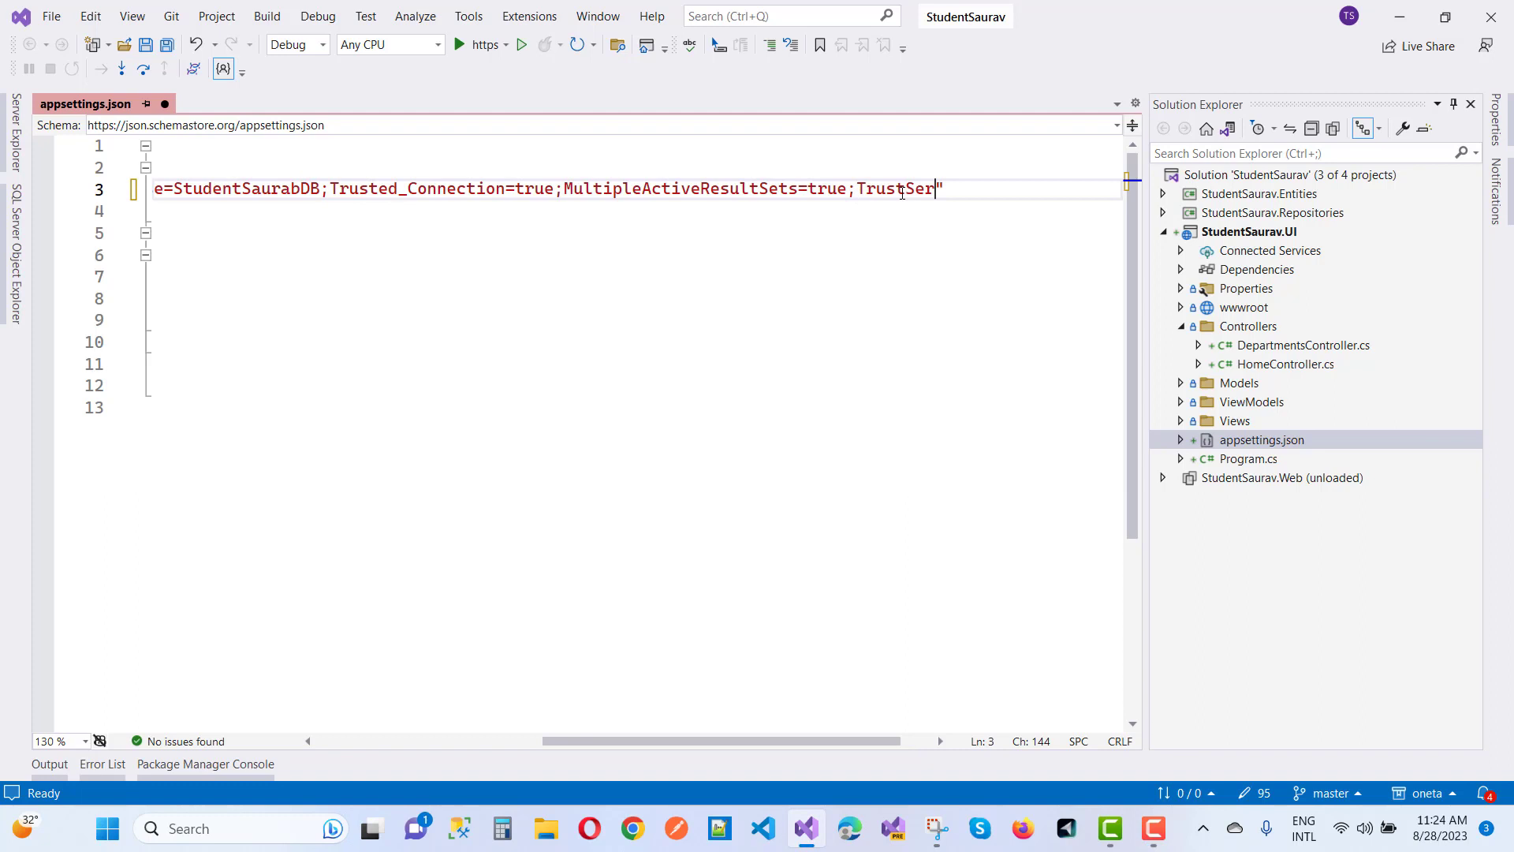
pyautogui.write('vercerti')
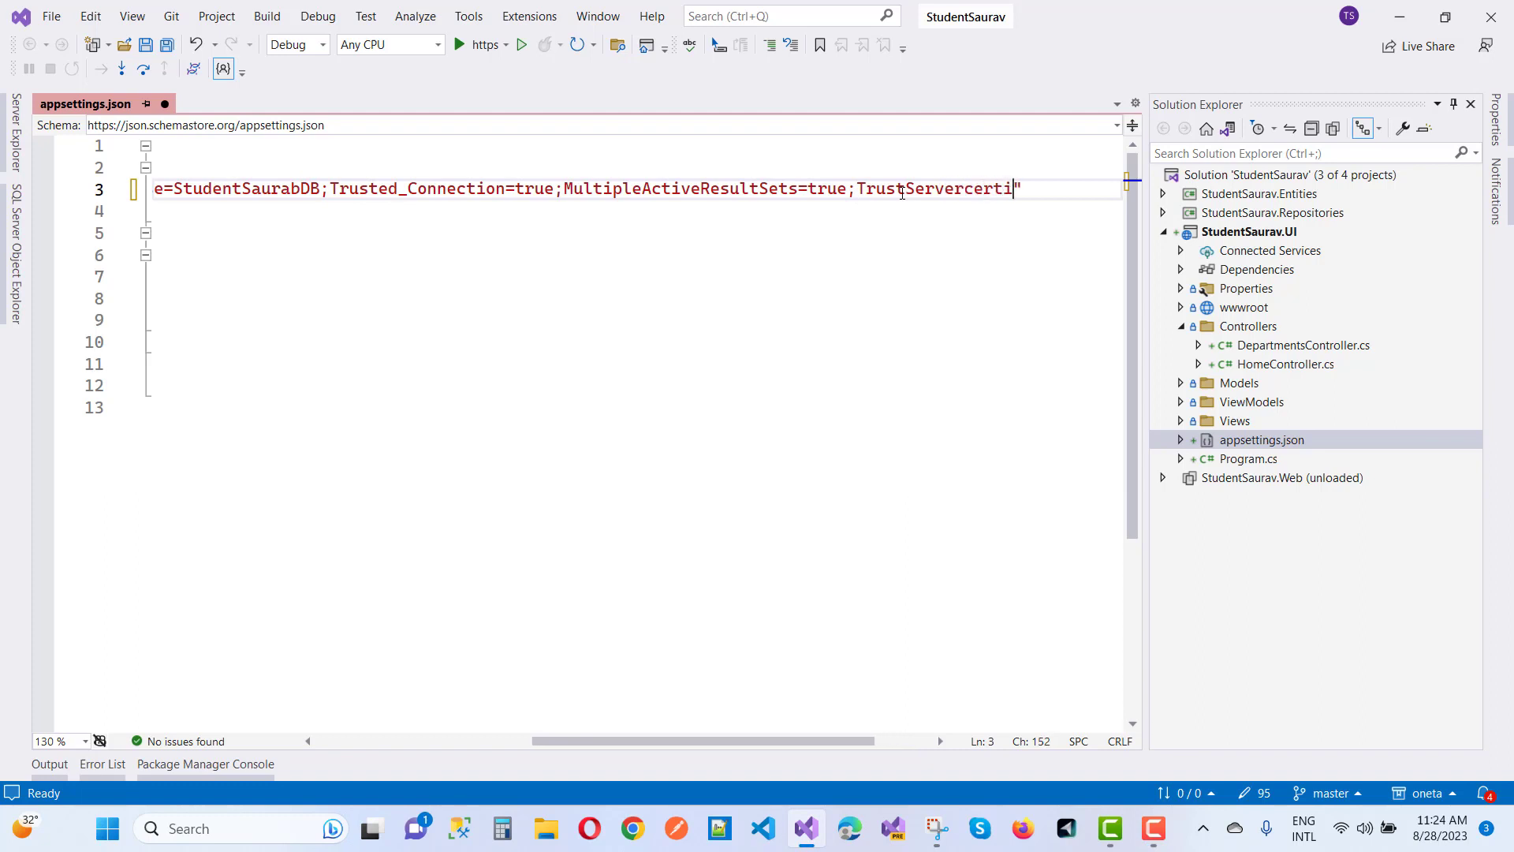
pyautogui.write('icate')
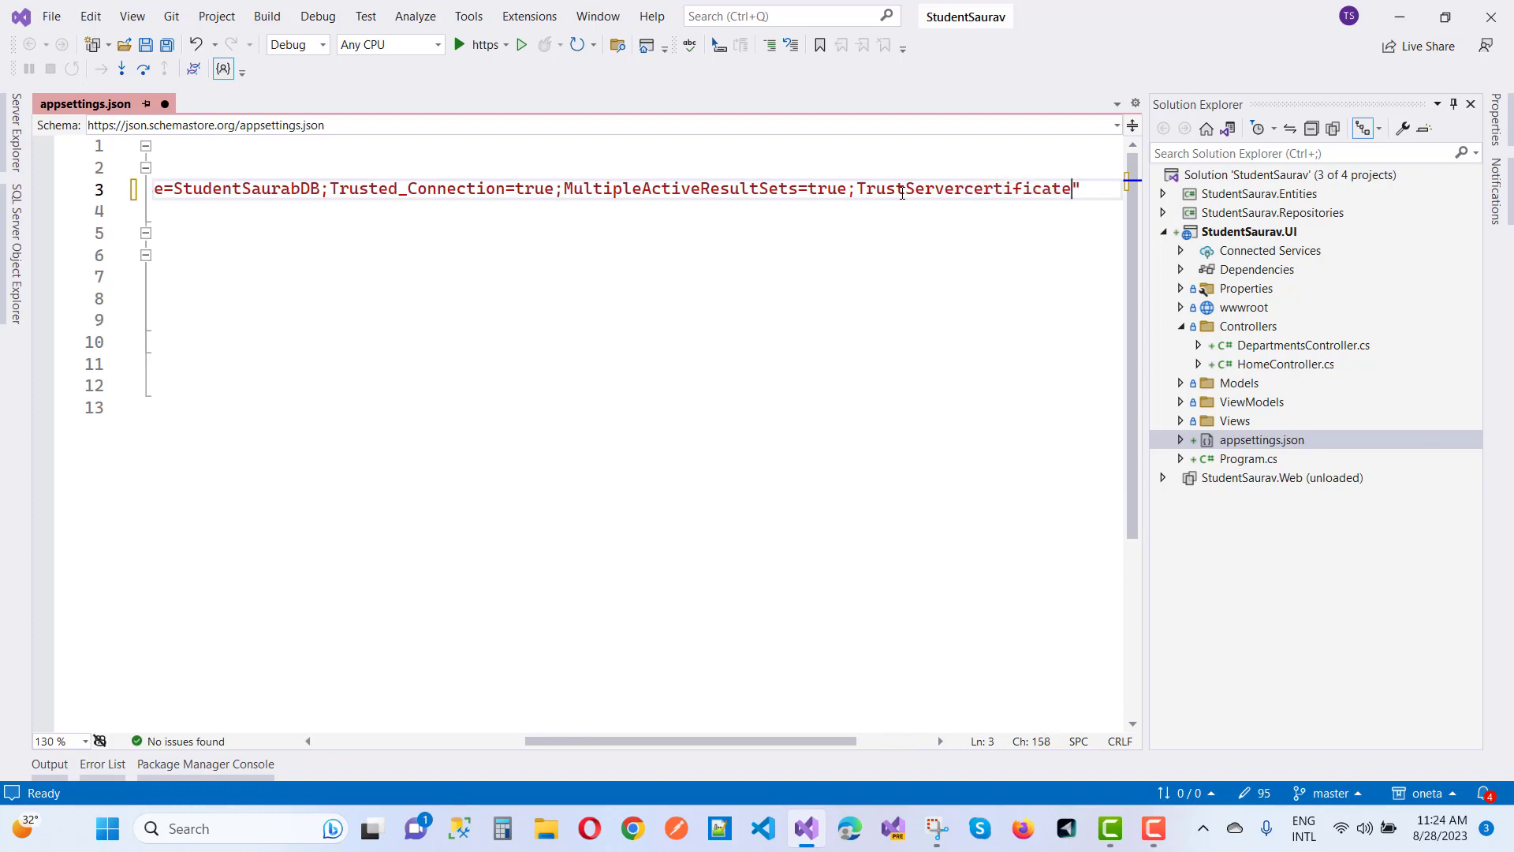
pyautogui.write('=true')
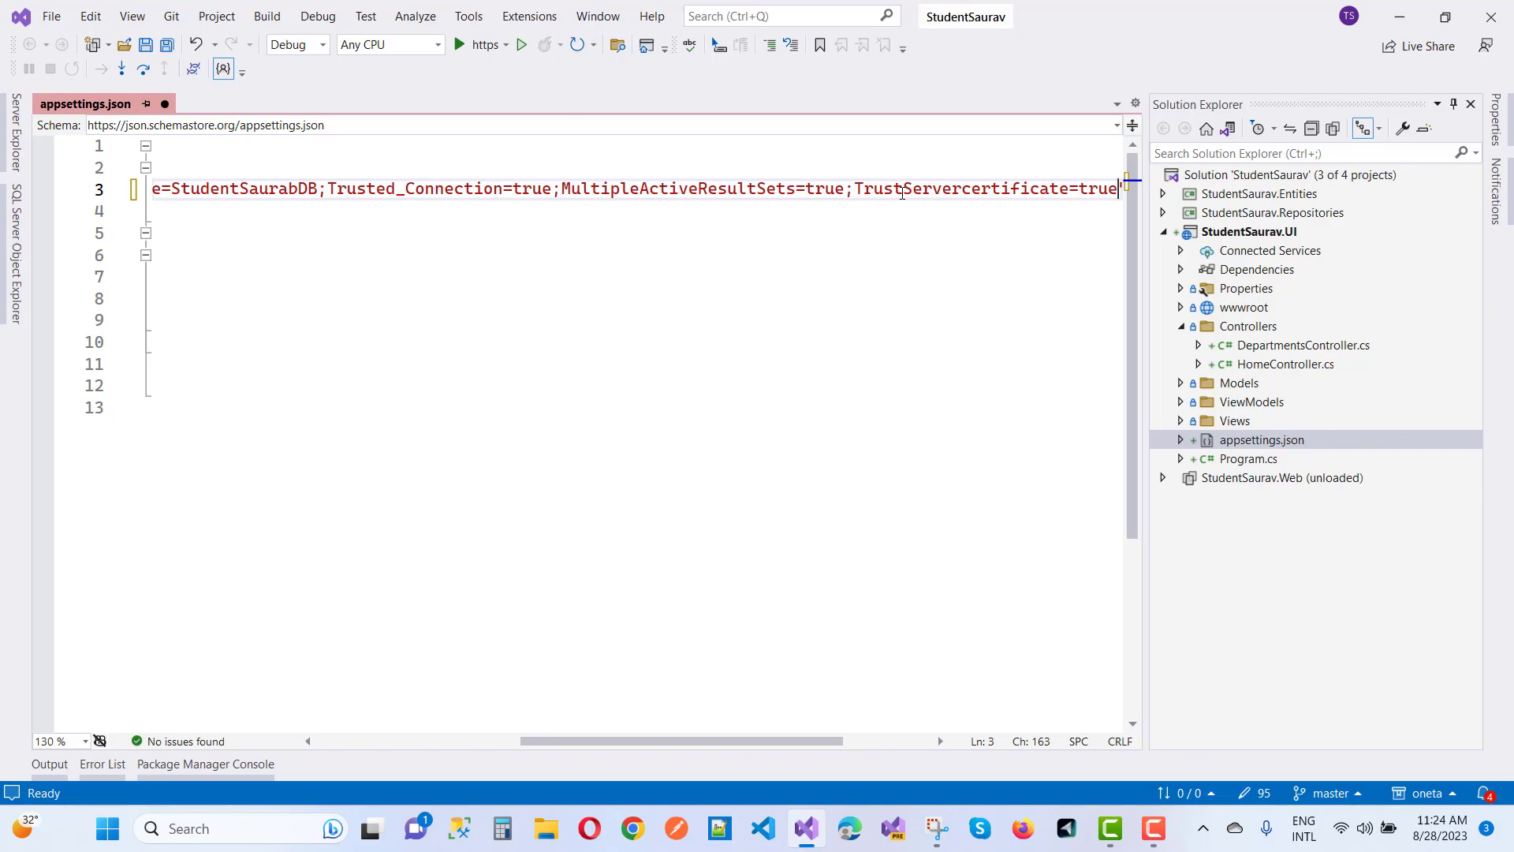
pyautogui.moveTo(960, 459)
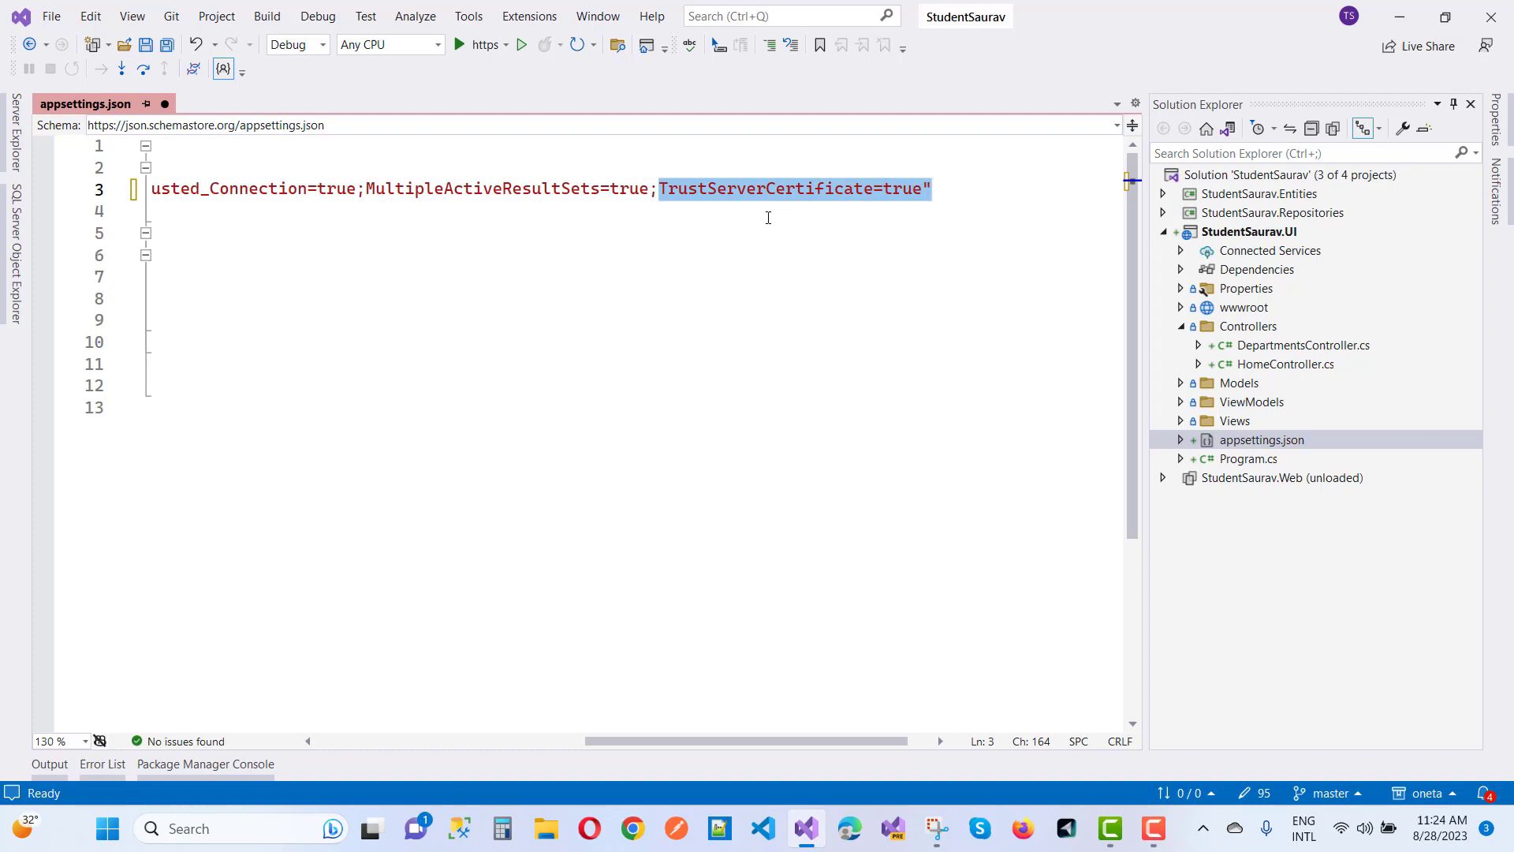
pyautogui.moveTo(736, 500)
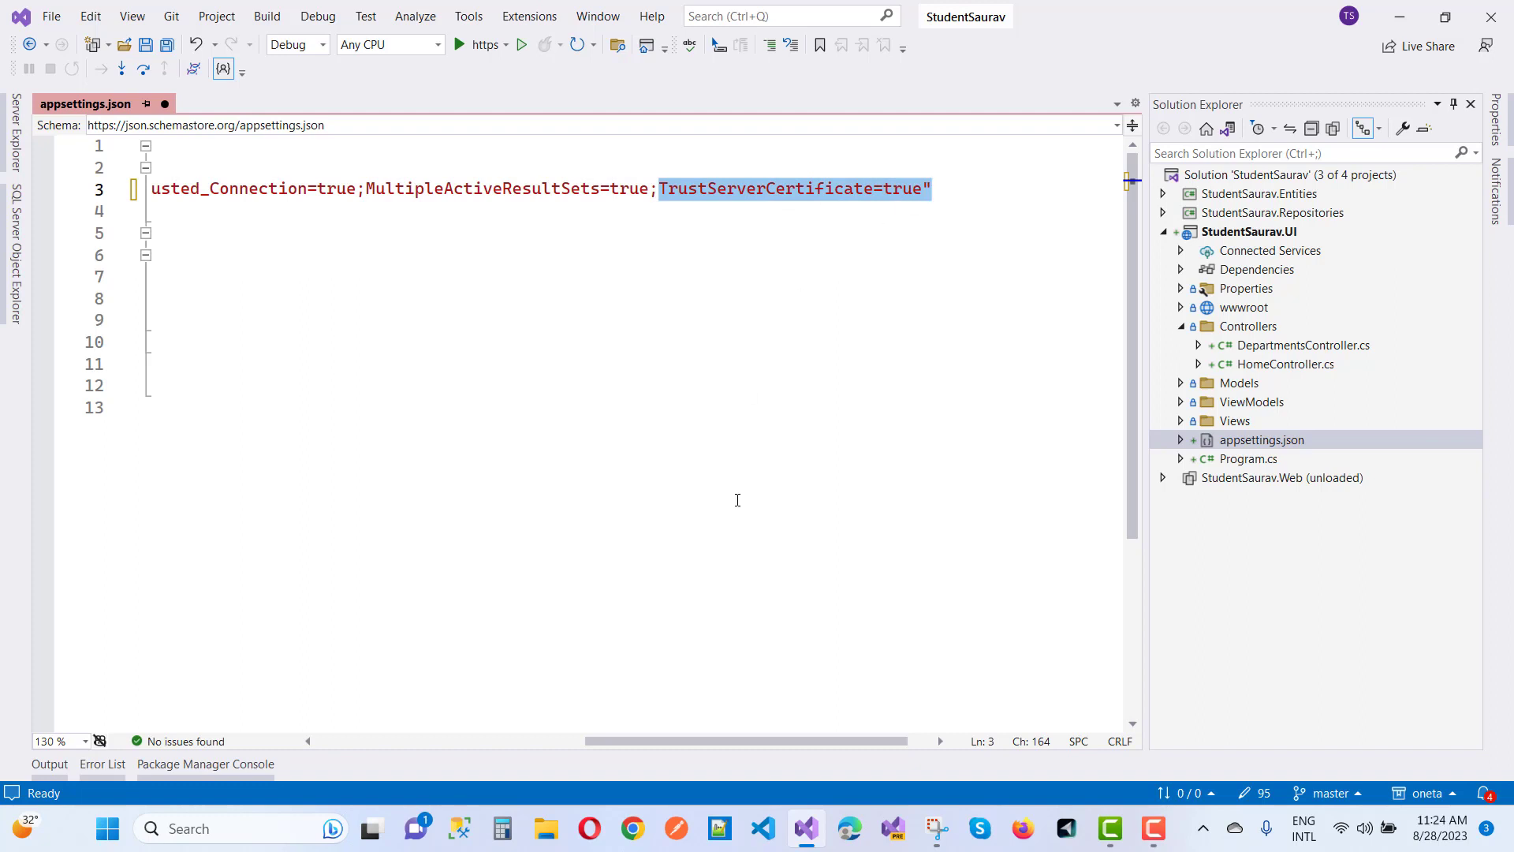
pyautogui.moveTo(718, 203)
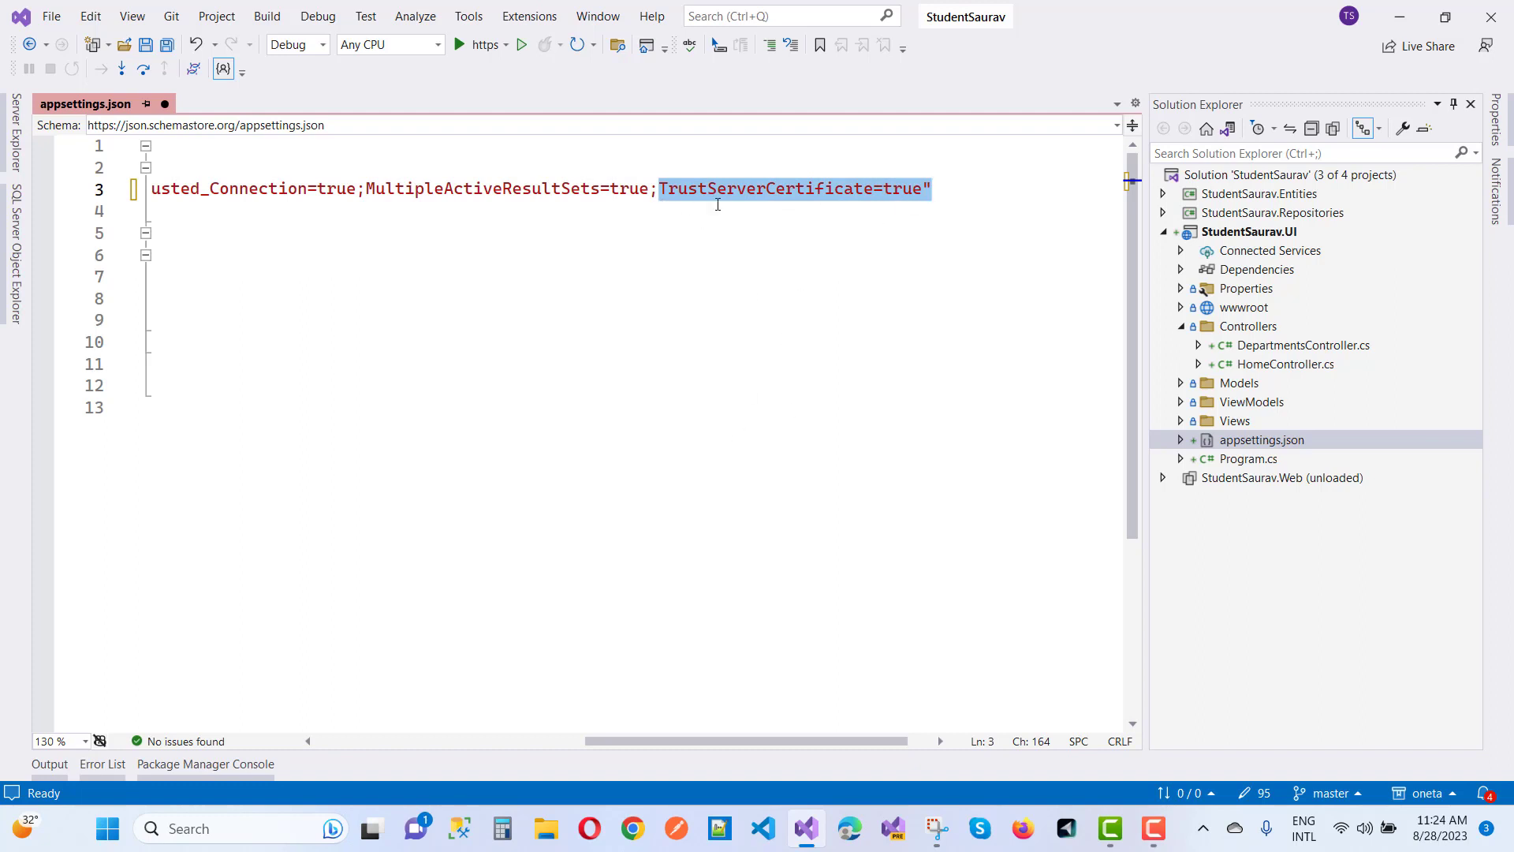
pyautogui.moveTo(873, 203)
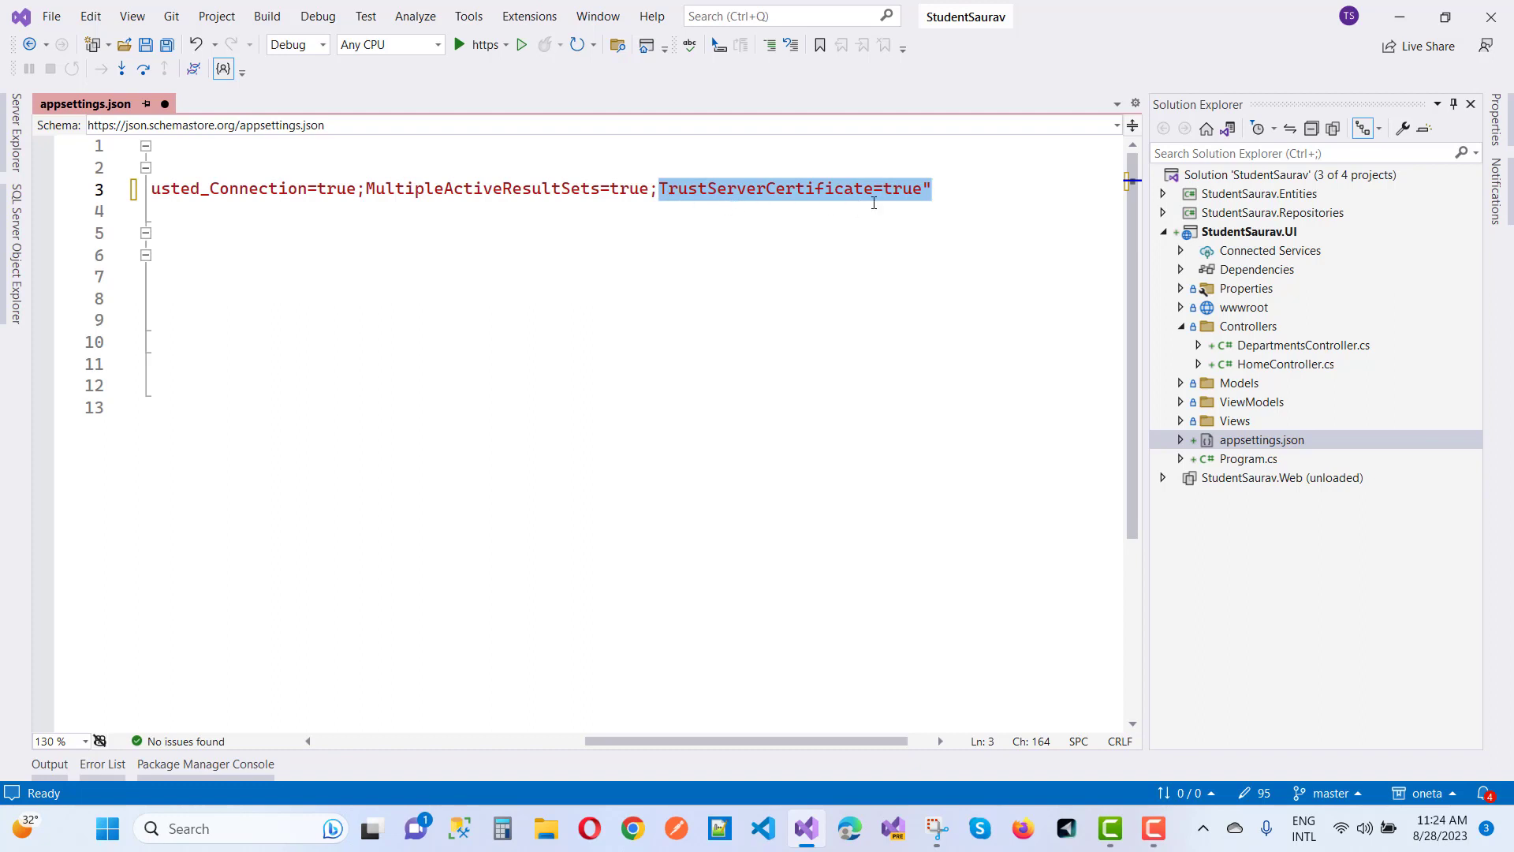
pyautogui.moveTo(820, 307)
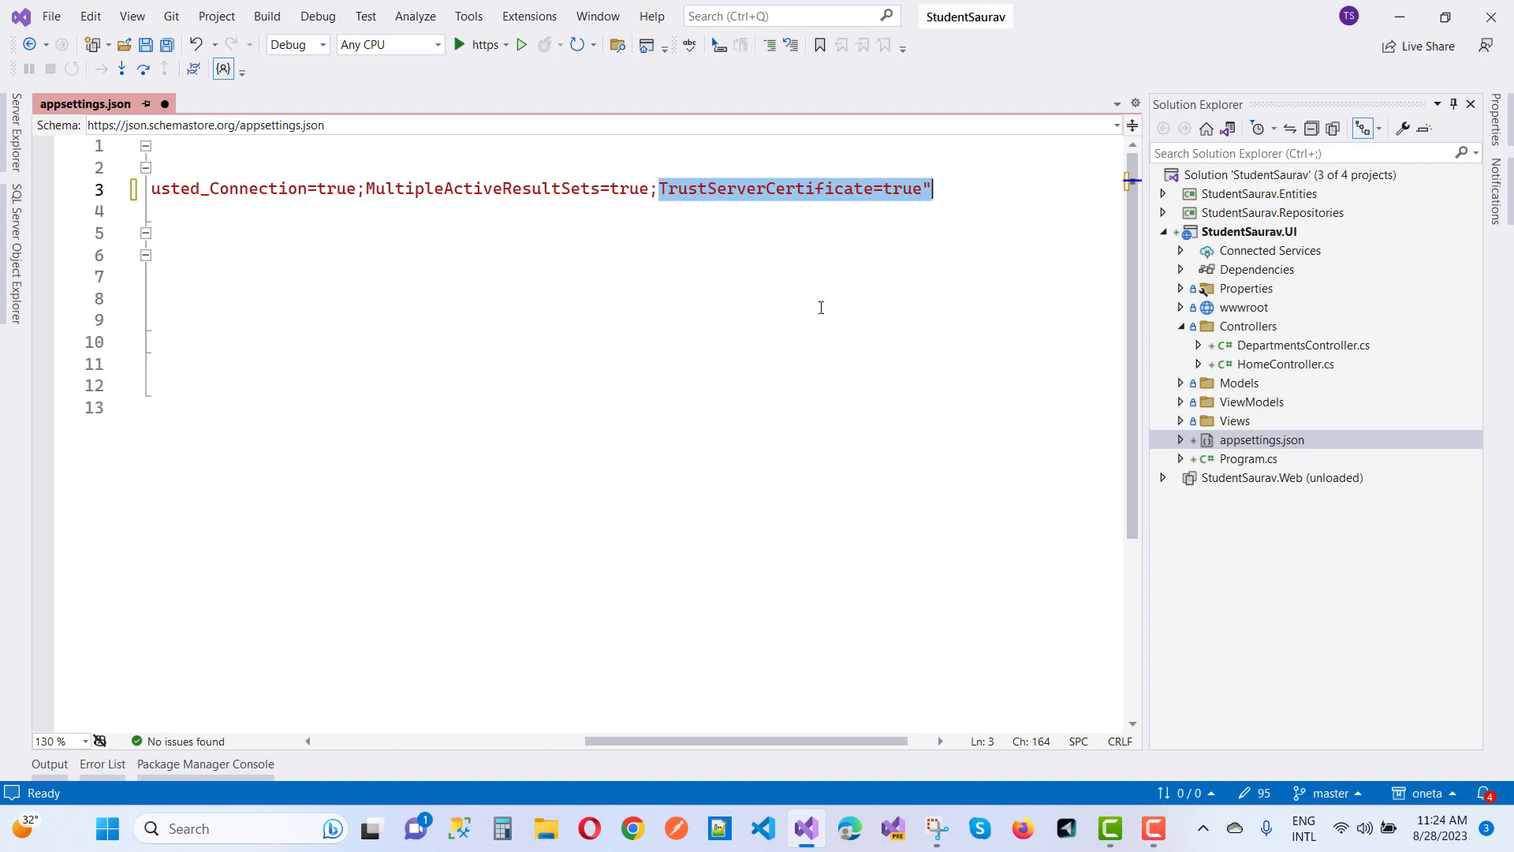